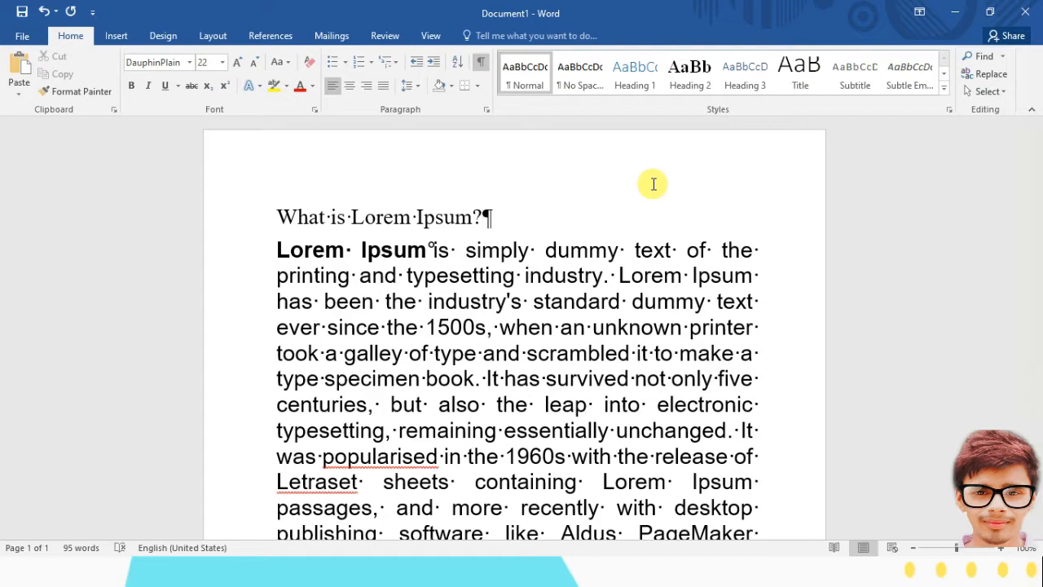
{"action": "mouse_move", "coordinate": [348, 252]}
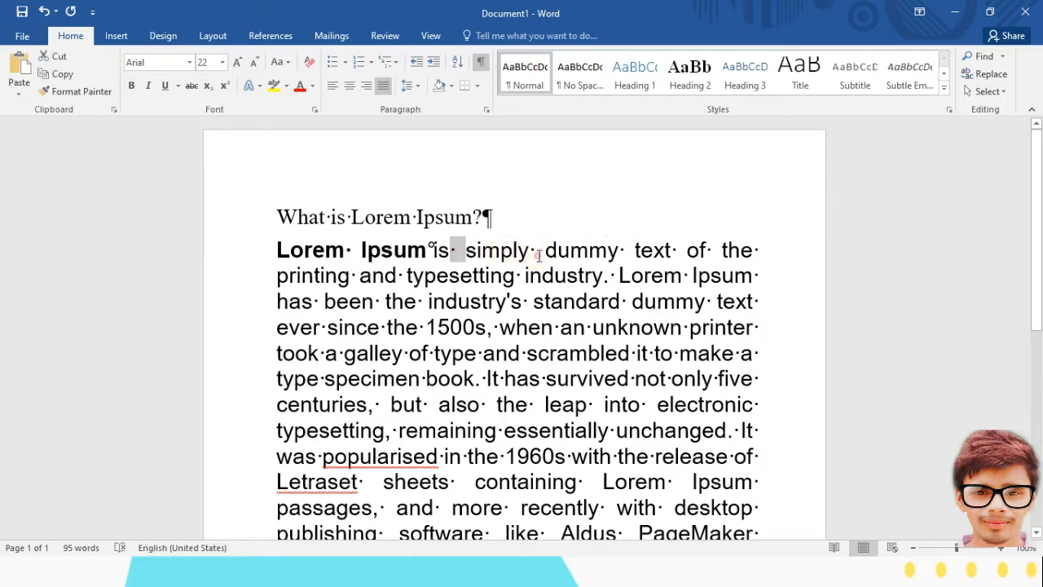
Add the line 'This ismy computer' below the Lorem Ipsum paragraph
{"action": "scroll", "scroll_direction": "down", "scroll_amount": 3}
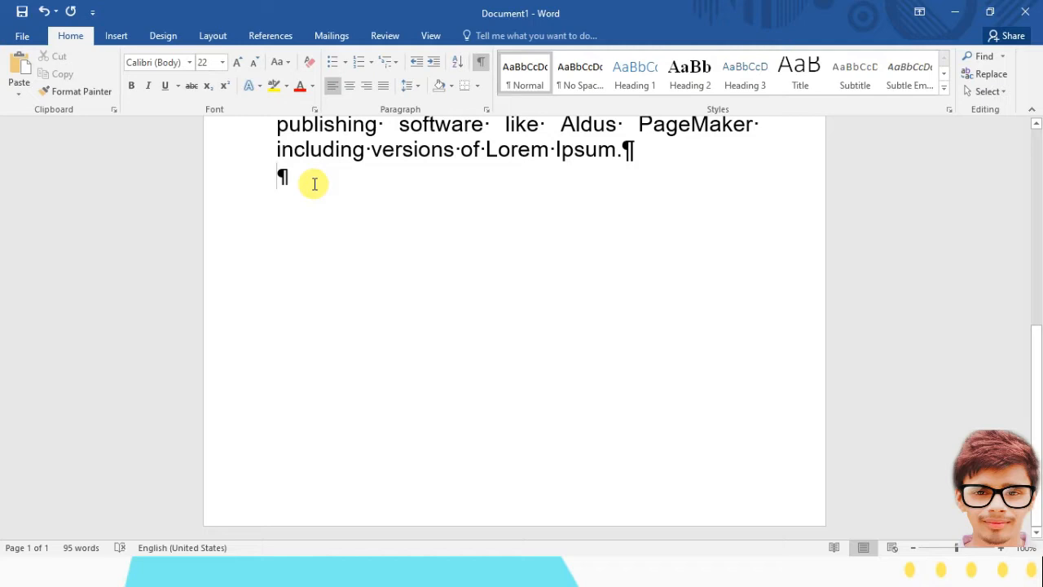
{"action": "type", "text": "thi"}
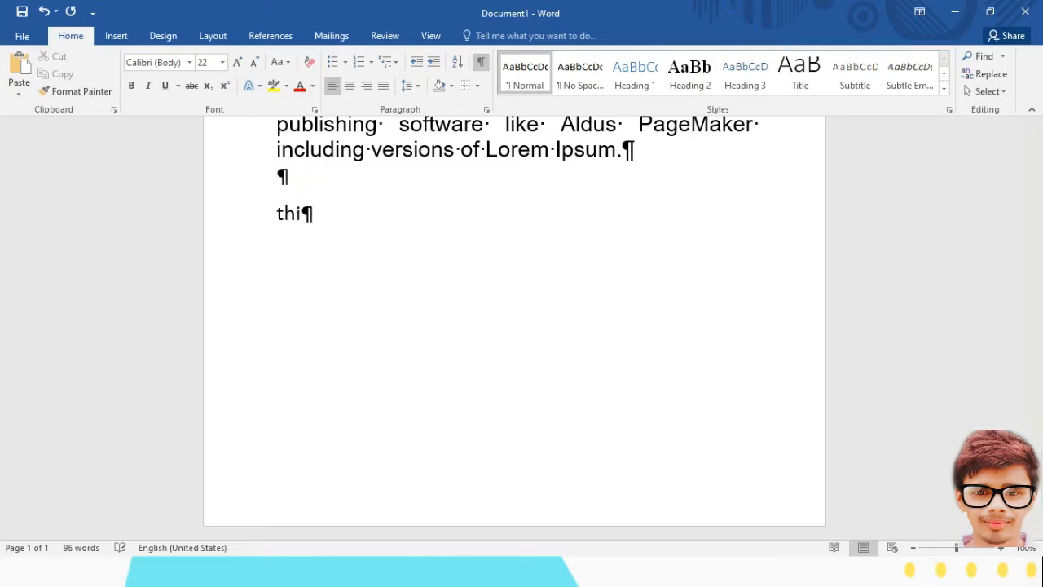
{"action": "type", "text": "This"}
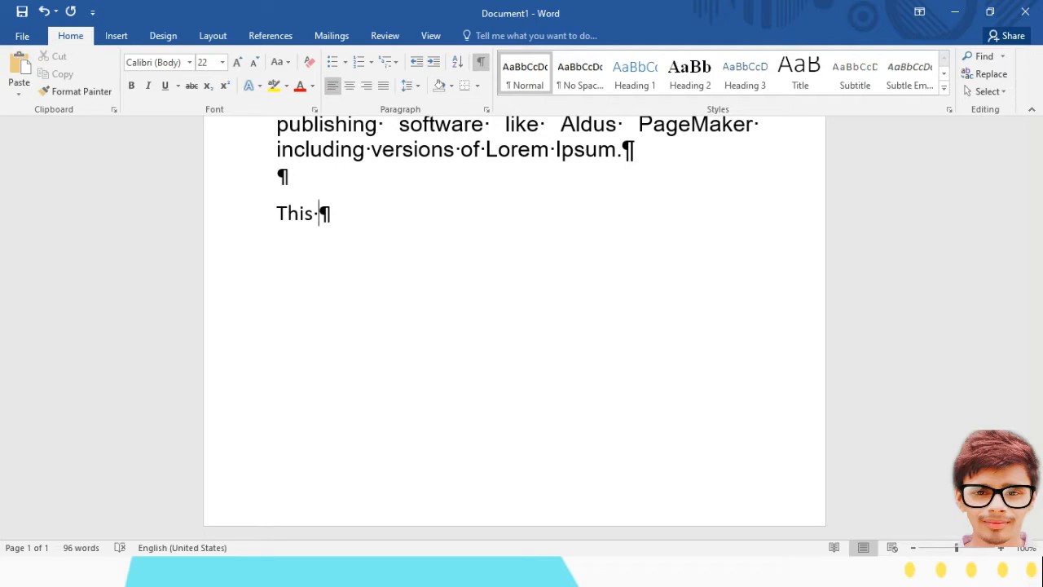
{"action": "type", "text": "is"}
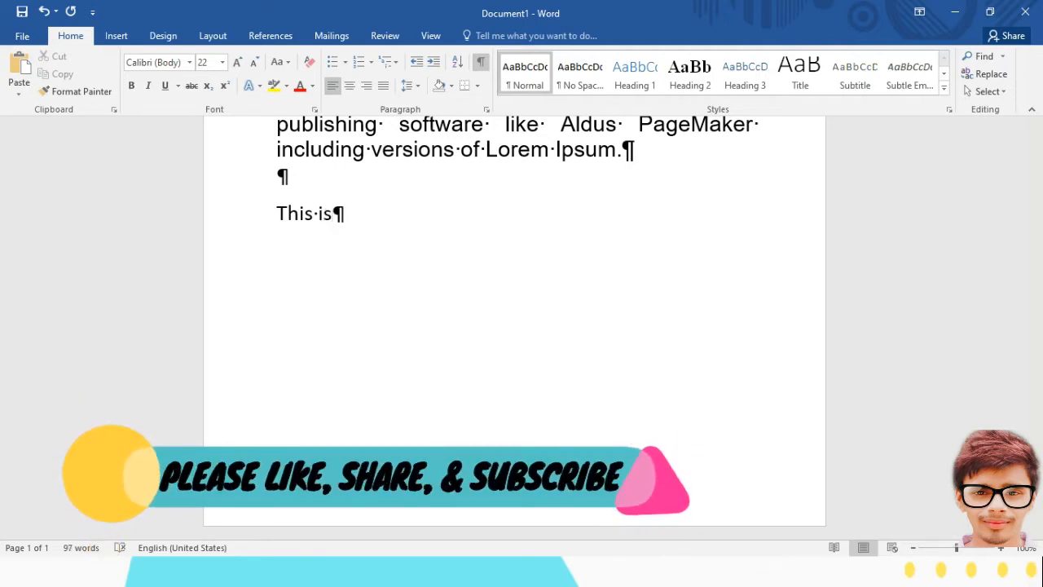
{"action": "type", "text": "my"}
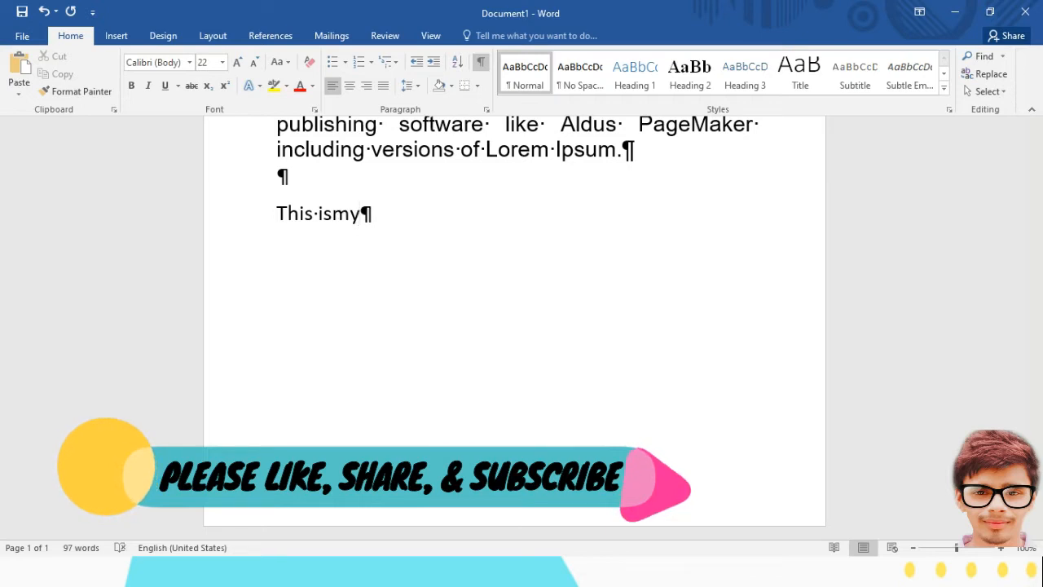
{"action": "type", "text": "computer"}
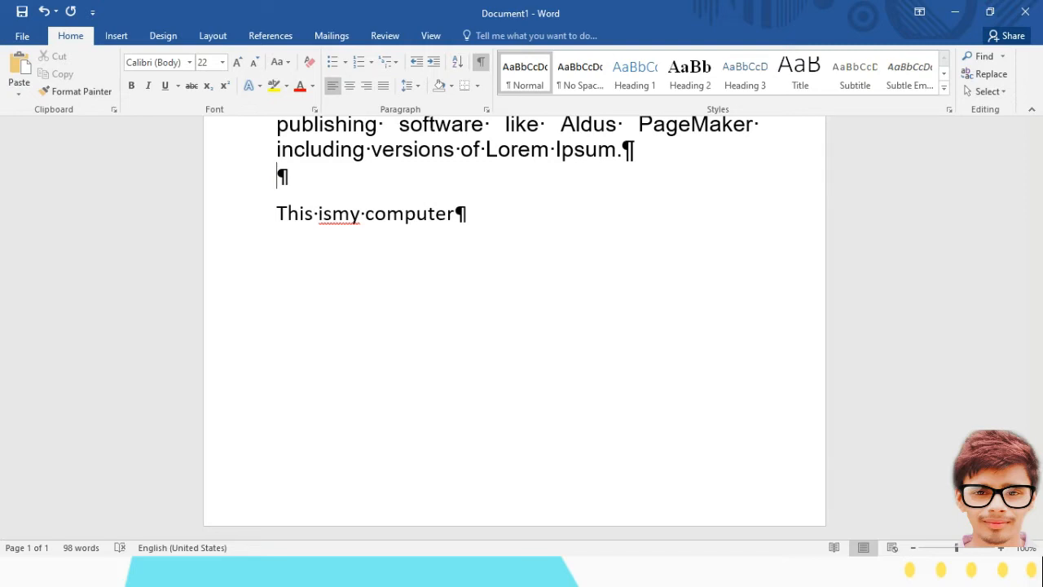
{"action": "mouse_move", "coordinate": [502, 217]}
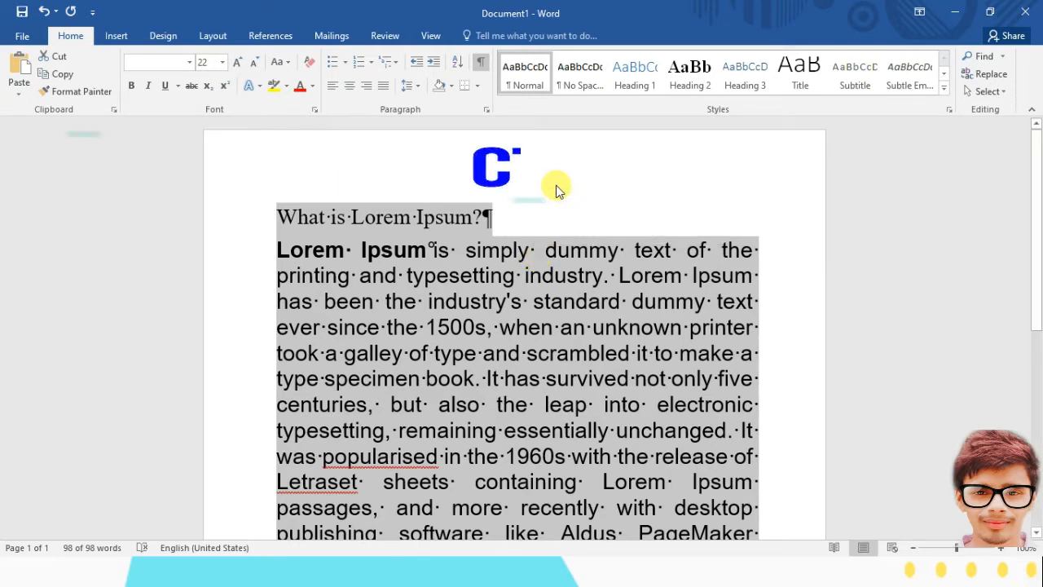
Hide the dots and pilcrows across the whole document with Ctrl+Shift+8
{"action": "key", "text": "ctrl+shift+8"}
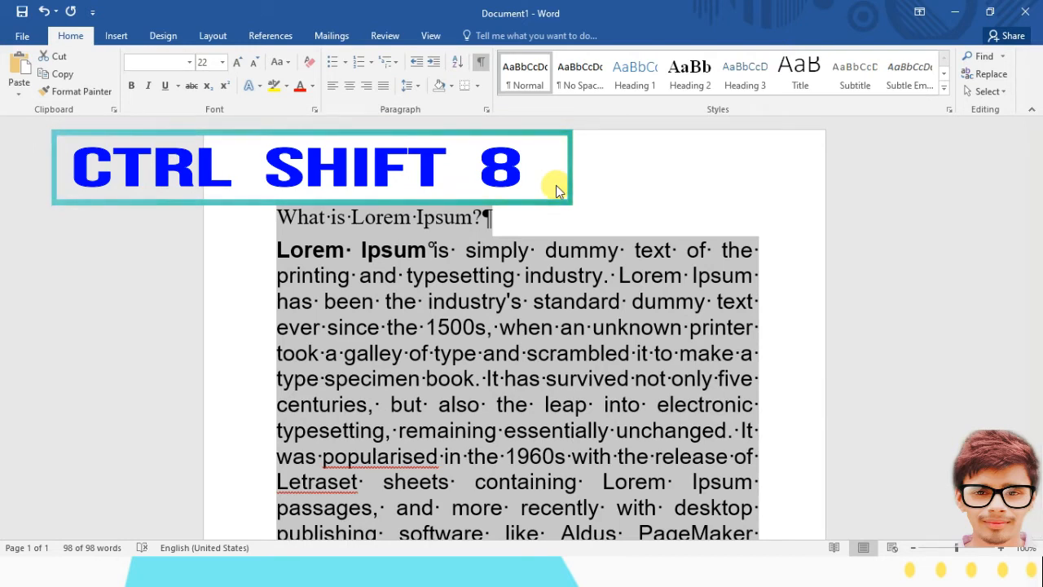
{"action": "key", "text": "ctrl+shift+8"}
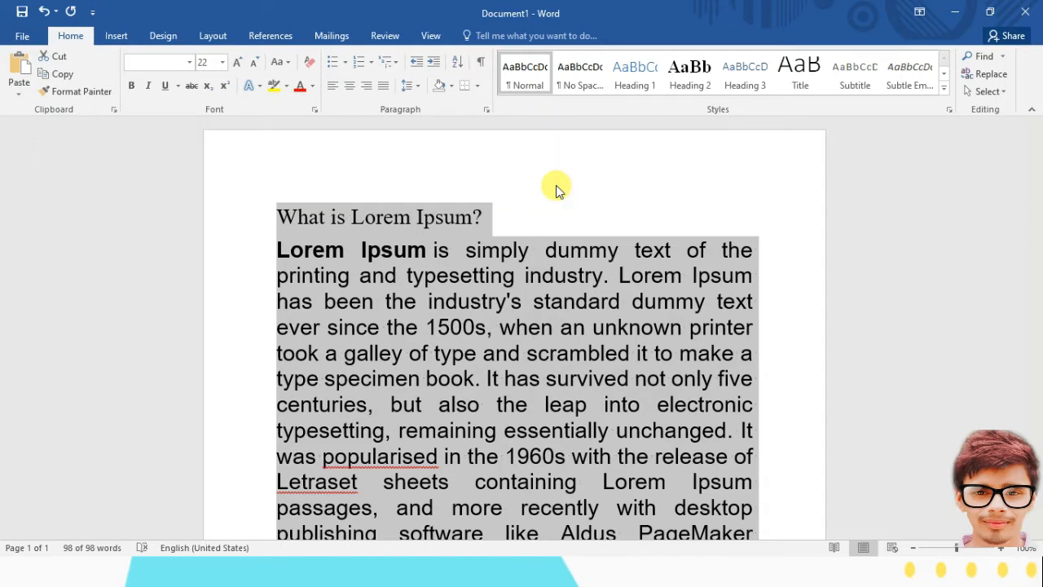
{"action": "scroll", "scroll_direction": "down", "scroll_amount": 3}
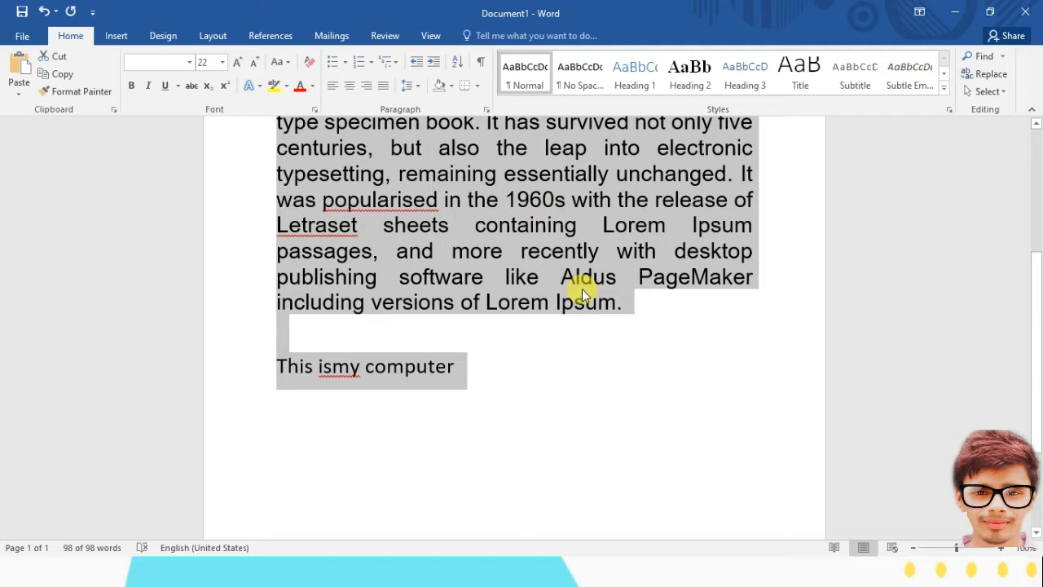
{"action": "mouse_move", "coordinate": [505, 383]}
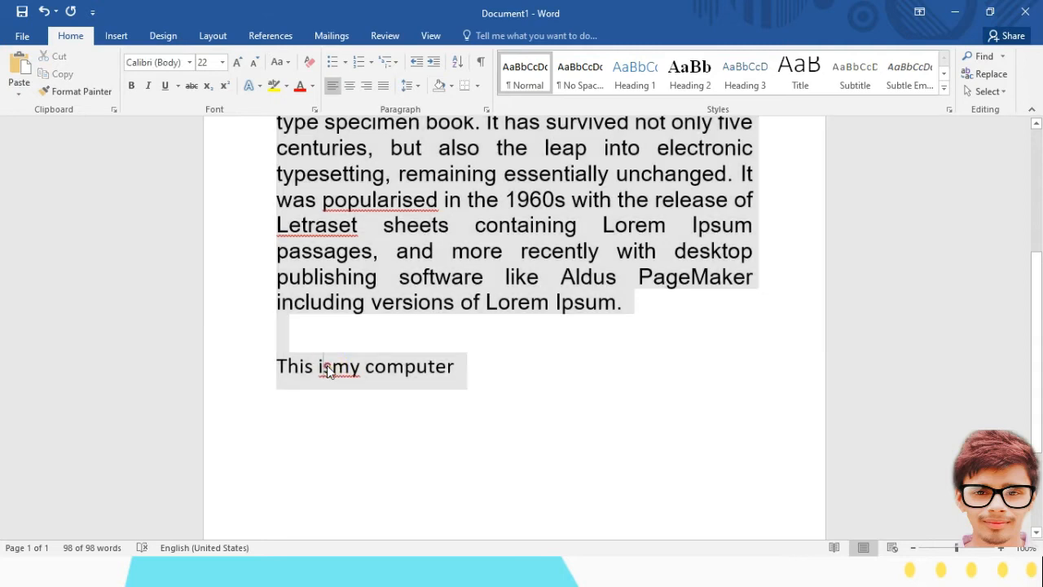
Replace 'This ismy computer' with 'Hey my dots has been gone.' and select all
{"action": "double_click", "coordinate": [330, 365]}
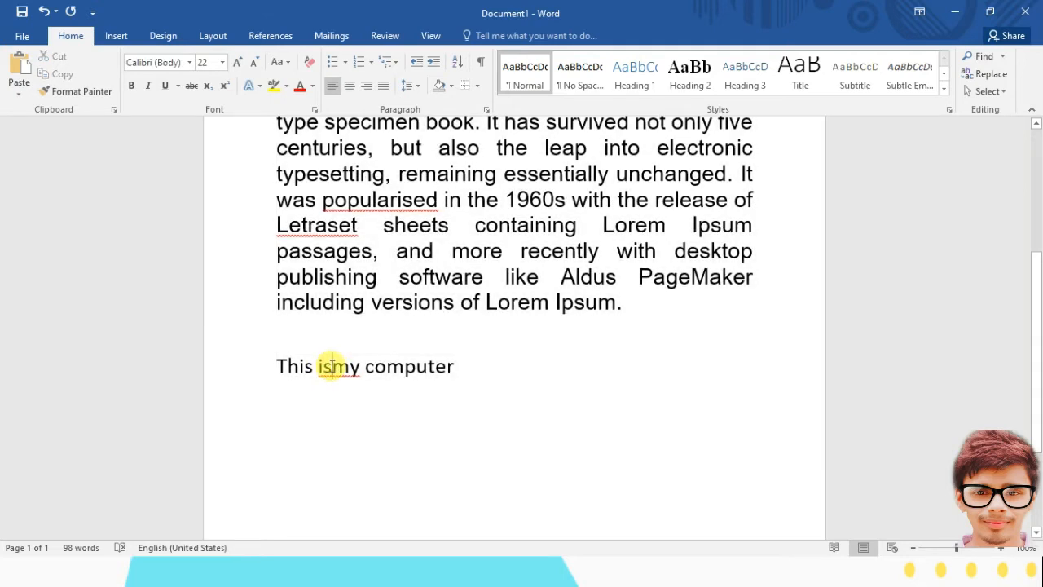
{"action": "triple_click", "coordinate": [367, 366]}
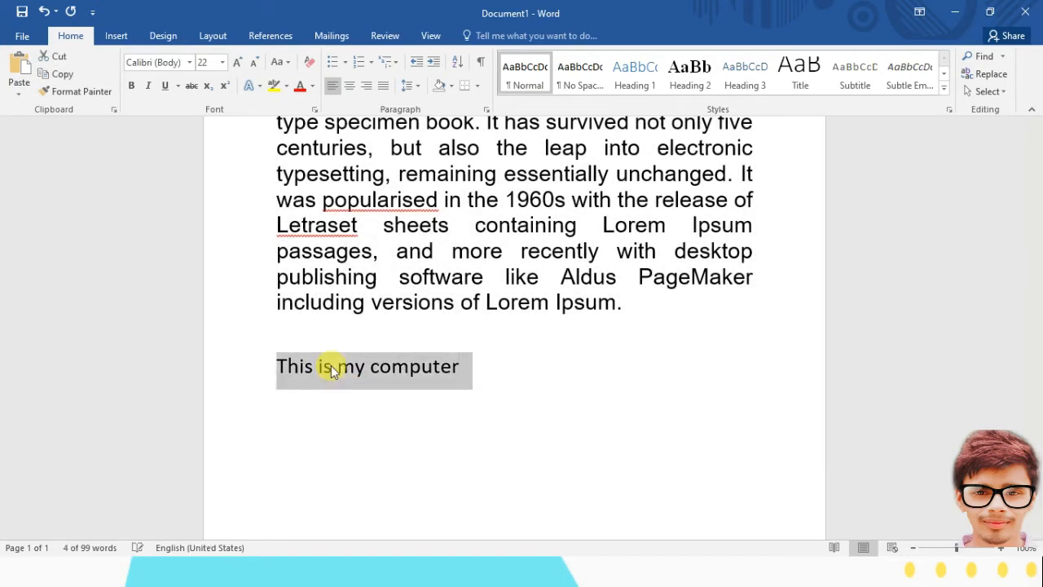
{"action": "key", "text": "Delete"}
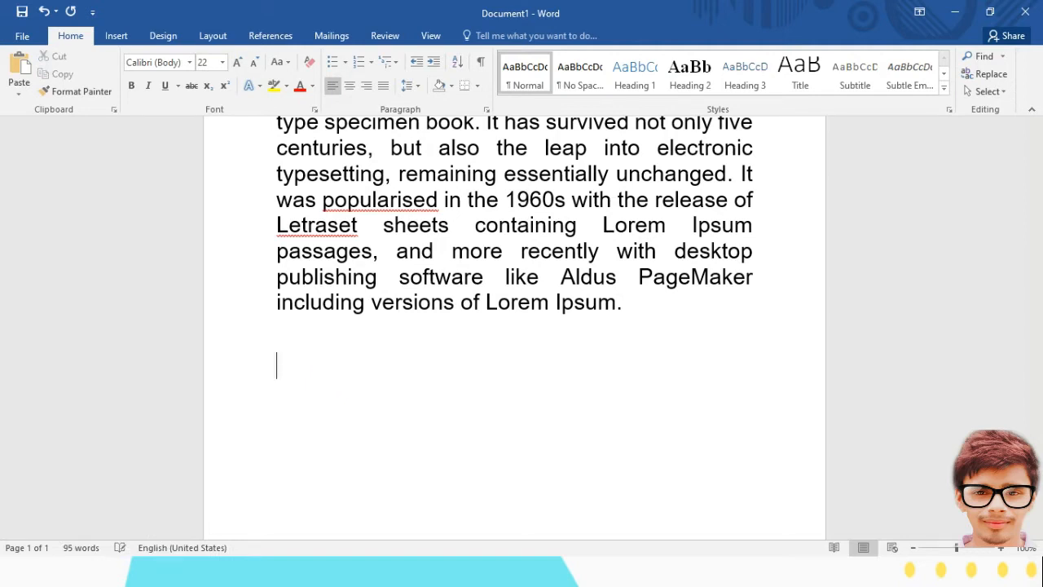
{"action": "type", "text": "Hey my dots ha"}
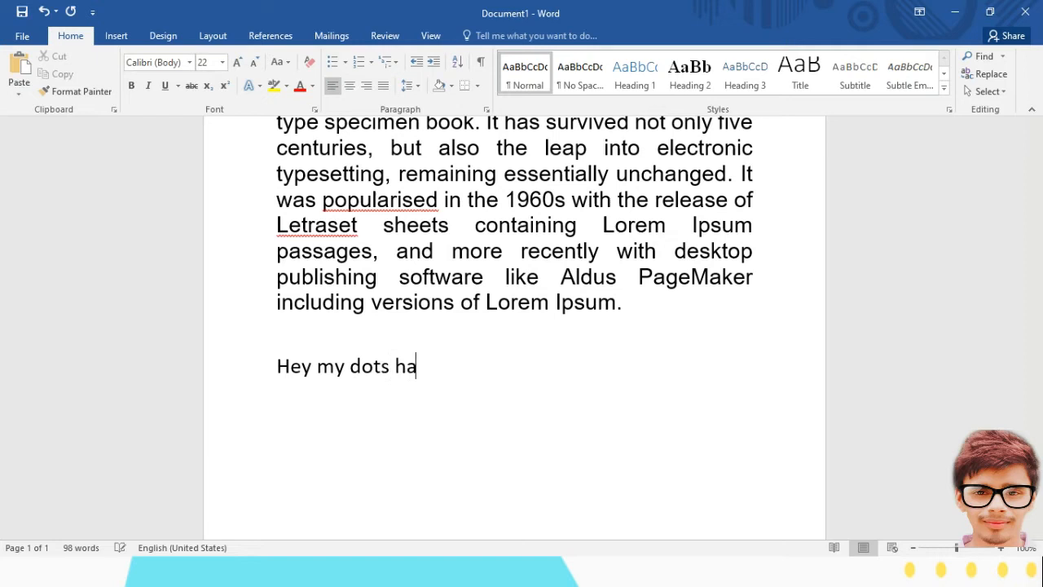
{"action": "type", "text": "s been go"}
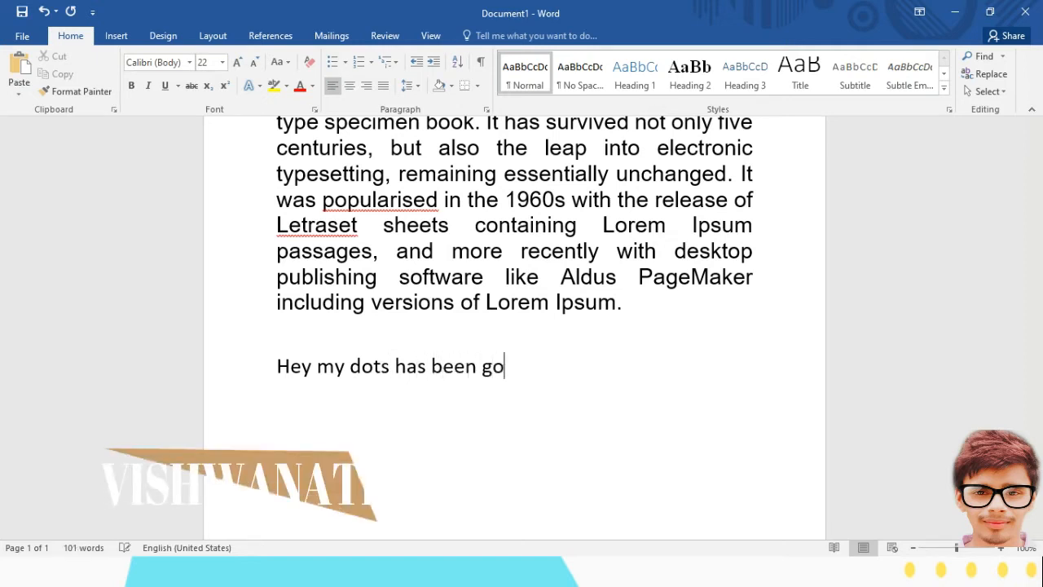
{"action": "type", "text": "ne."}
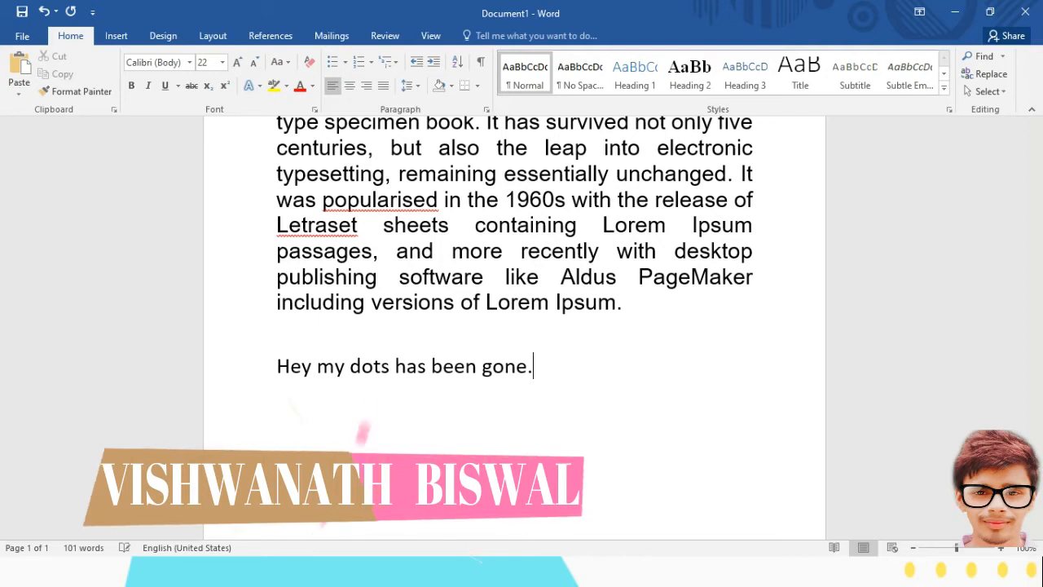
{"action": "key", "text": "ctrl+a"}
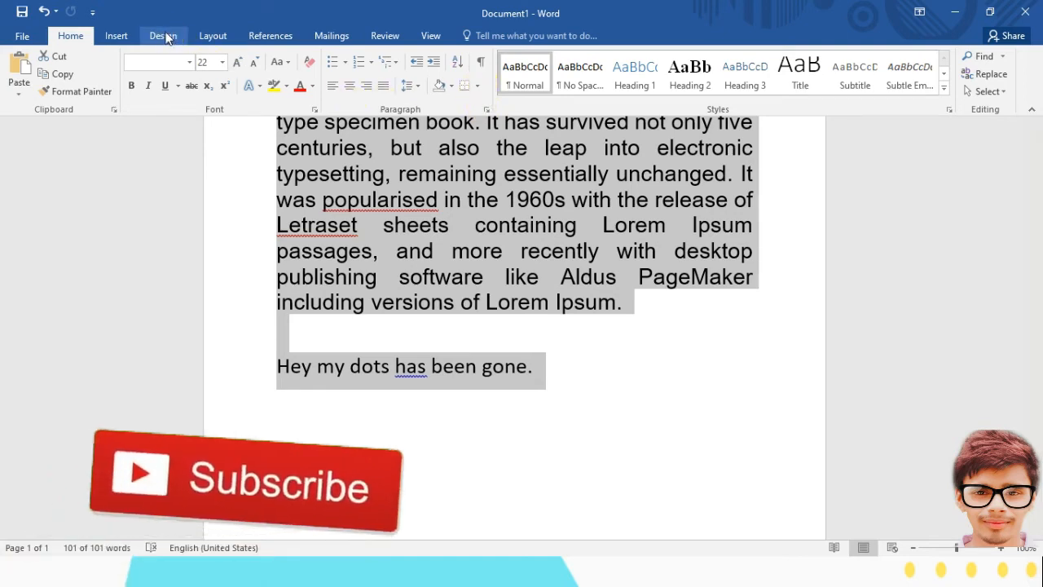
{"action": "left_click", "coordinate": [163, 35]}
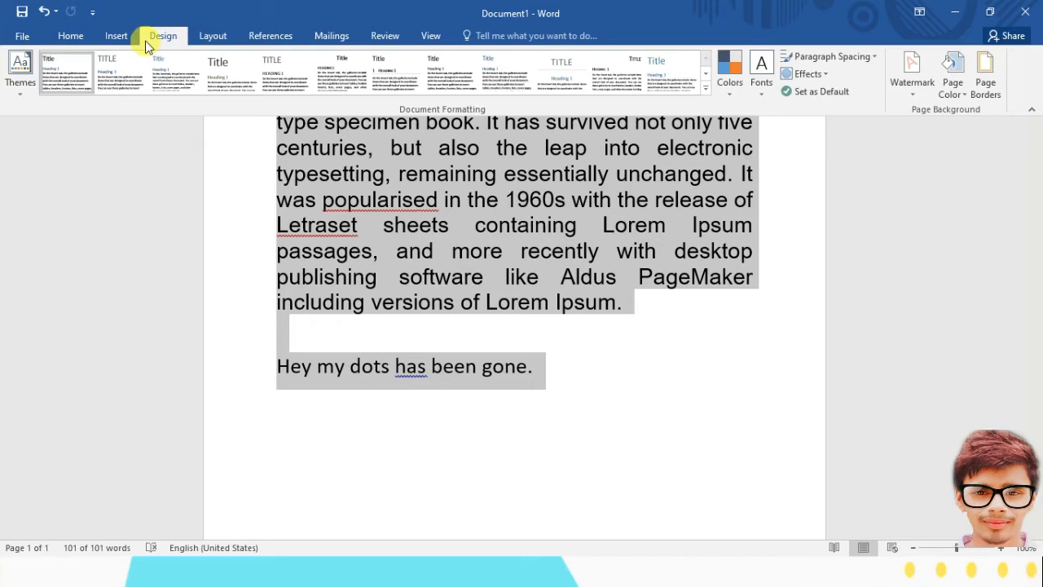
{"action": "left_click", "coordinate": [116, 35]}
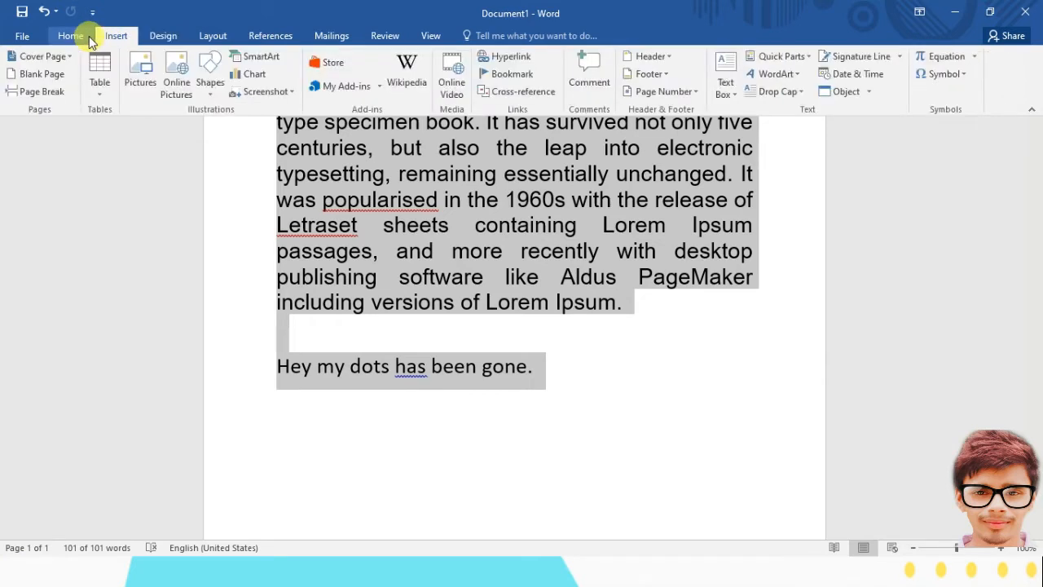
{"action": "left_click", "coordinate": [70, 35]}
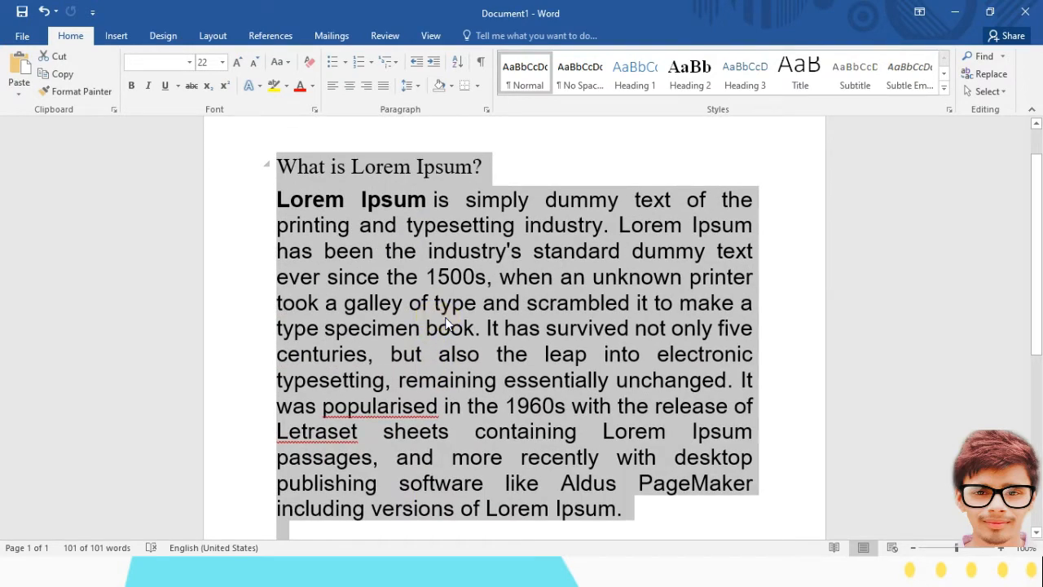
{"action": "left_click", "coordinate": [445, 345]}
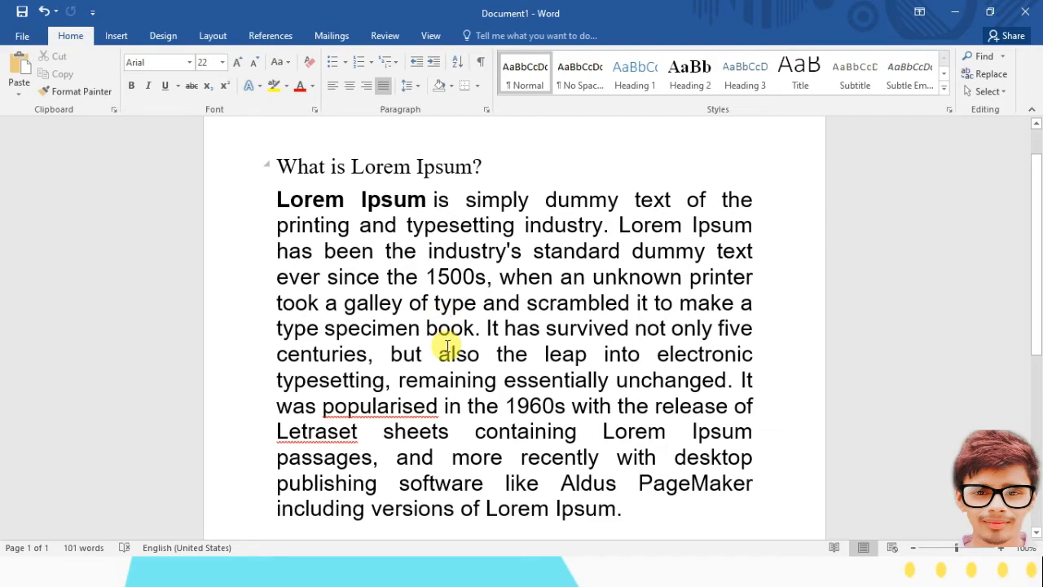
{"action": "left_click", "coordinate": [458, 62]}
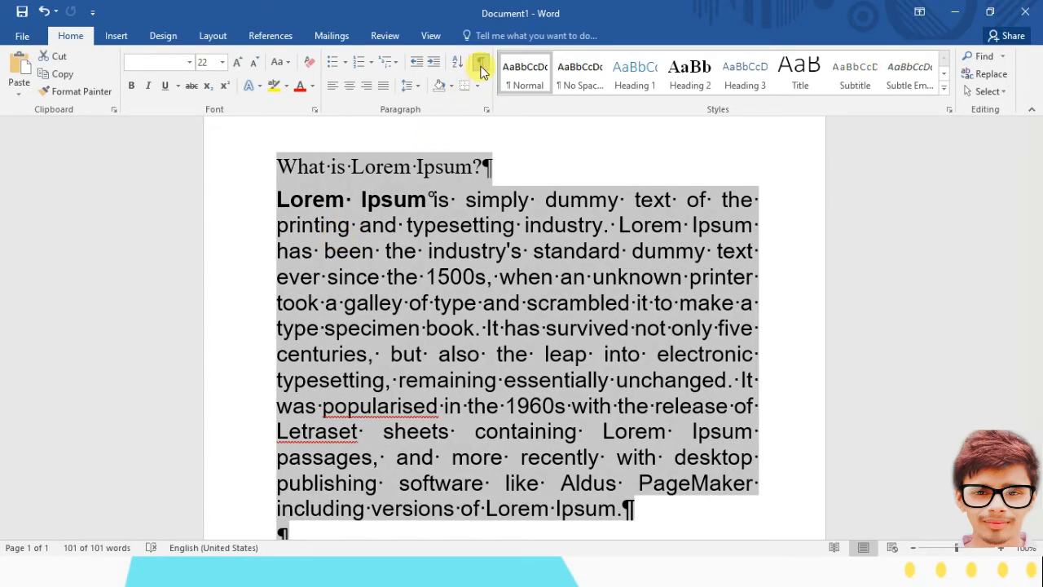
{"action": "mouse_move", "coordinate": [480, 63]}
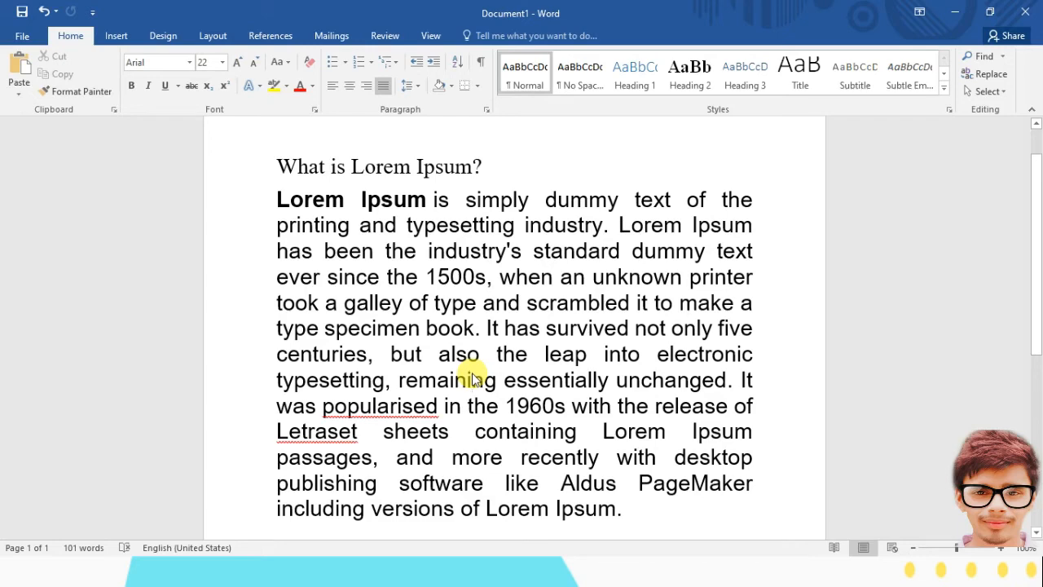
{"action": "scroll", "scroll_direction": "down", "scroll_amount": 3}
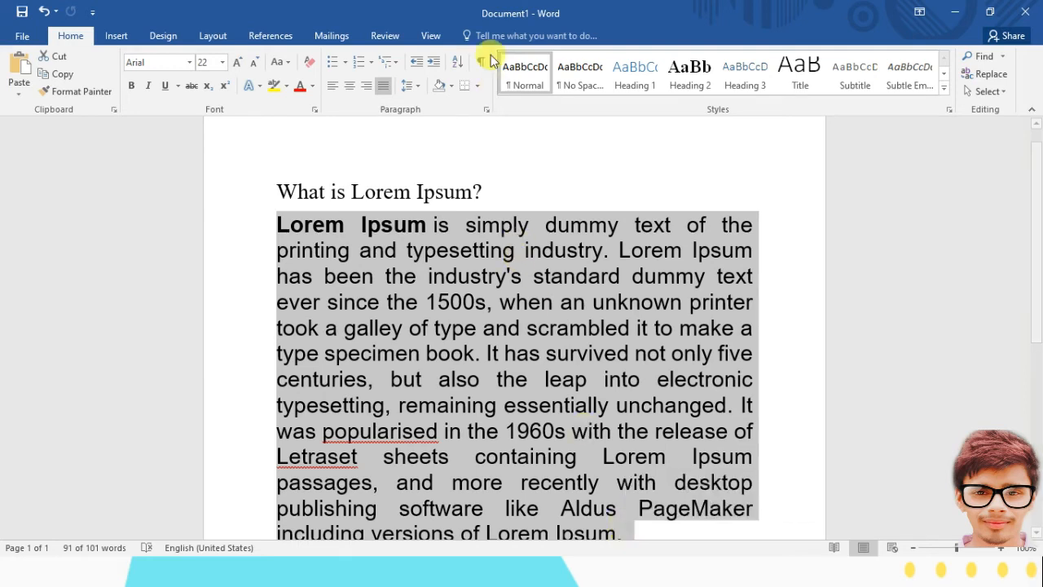
{"action": "mouse_move", "coordinate": [485, 67]}
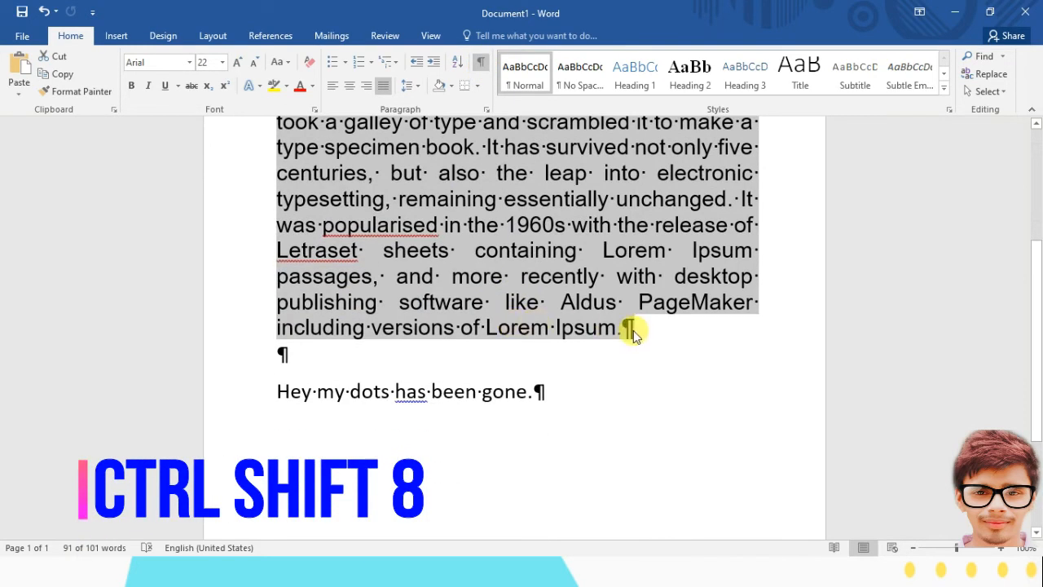
Turn formatting marks back on with Ctrl+Shift+8
{"action": "key", "text": "ctrl+shift+8"}
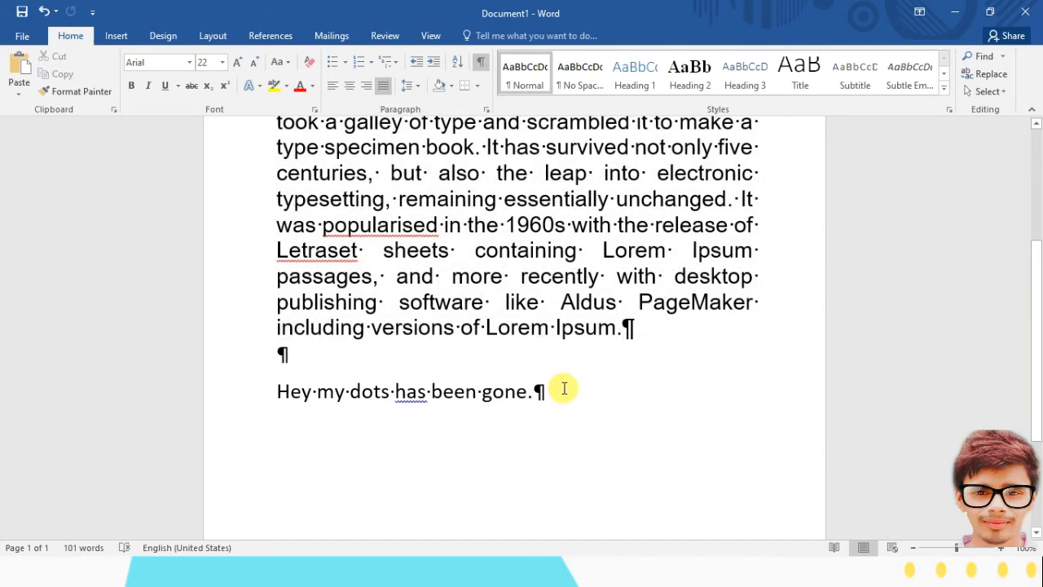